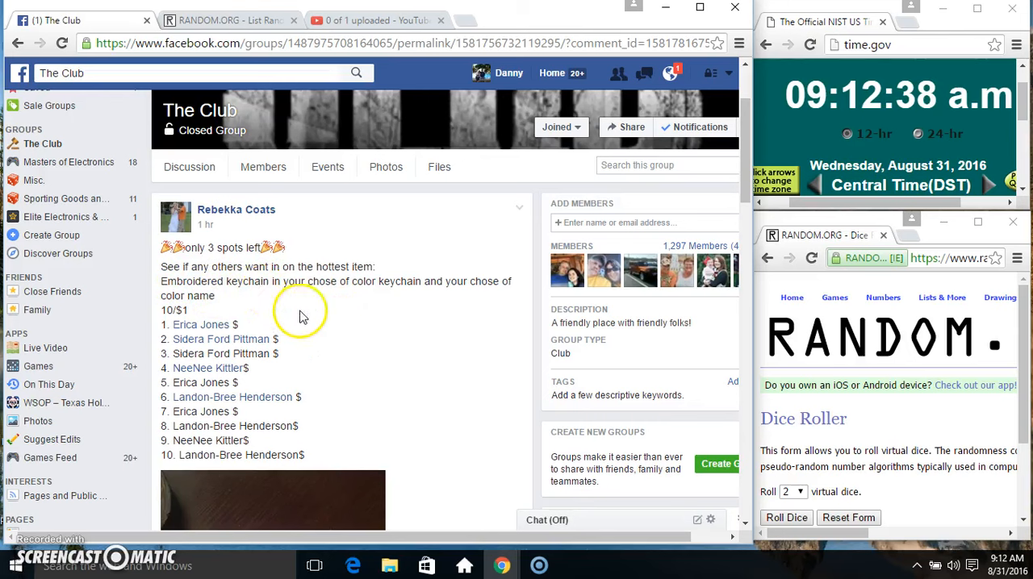
Select the ten-name giveaway list in the Facebook group post for copying.
drag(161, 325, 287, 358)
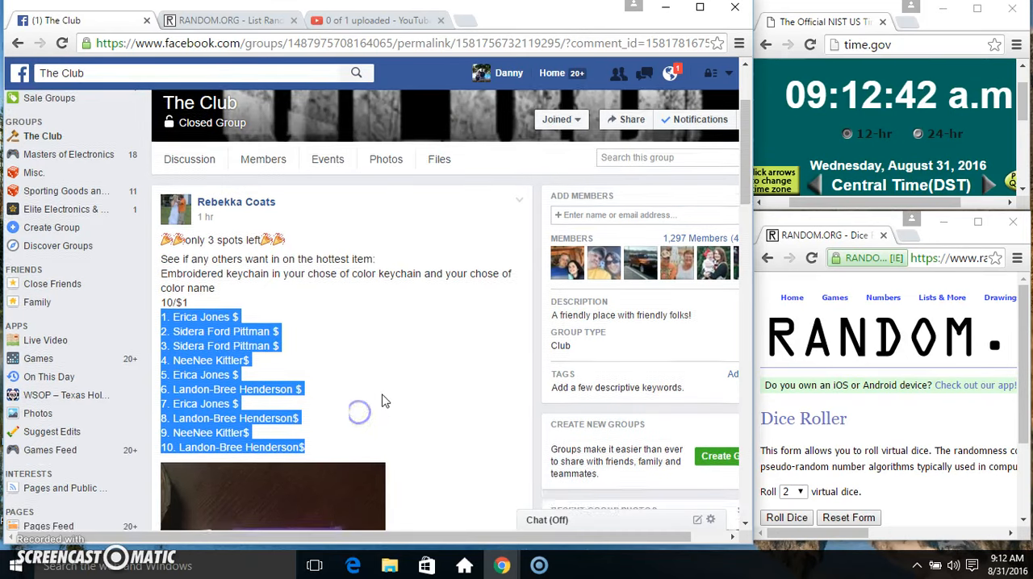
Comment 'live' under the giveaway thread and show the current date and time.
scroll(down, 3)
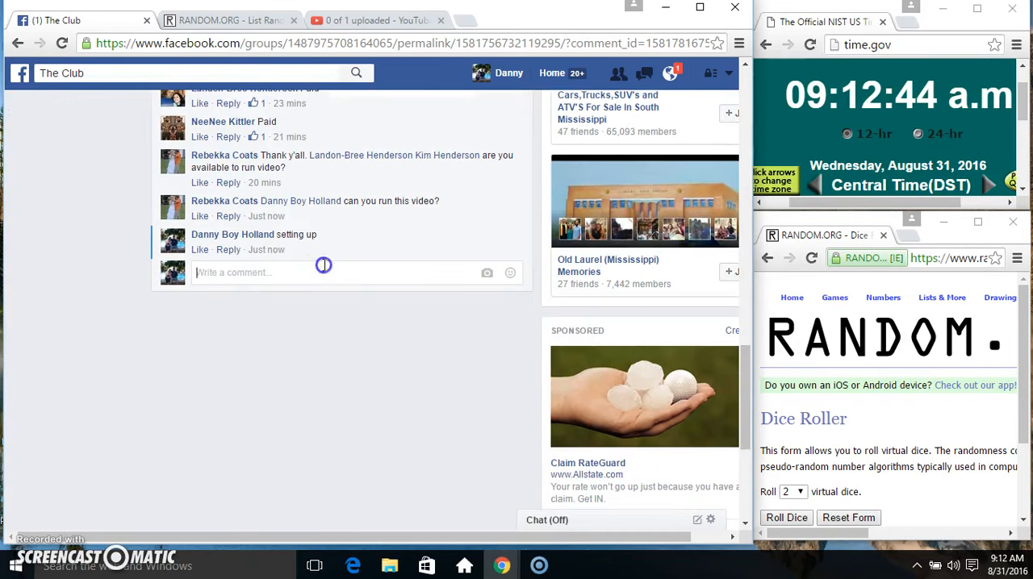
text(live)
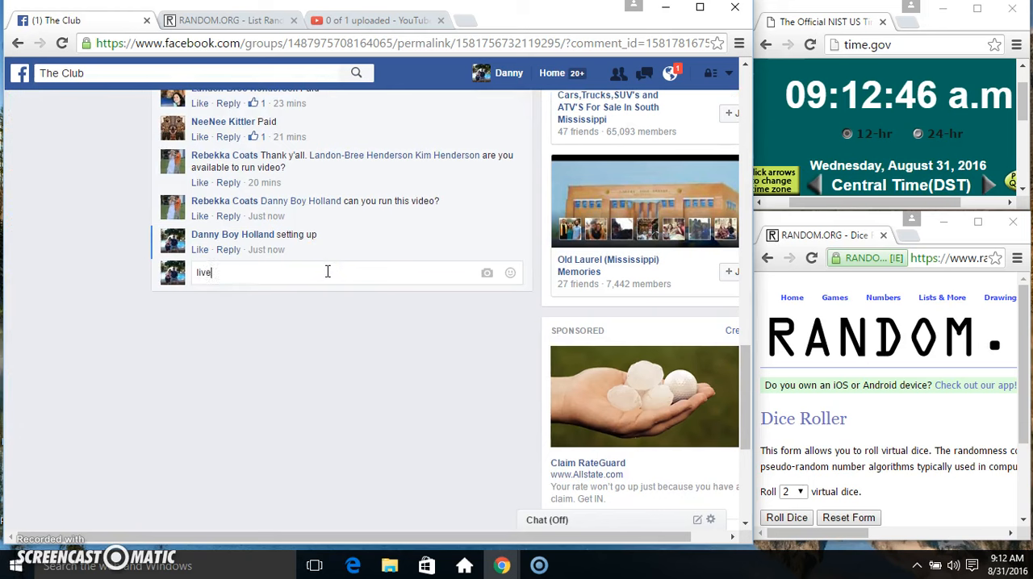
key(Return)
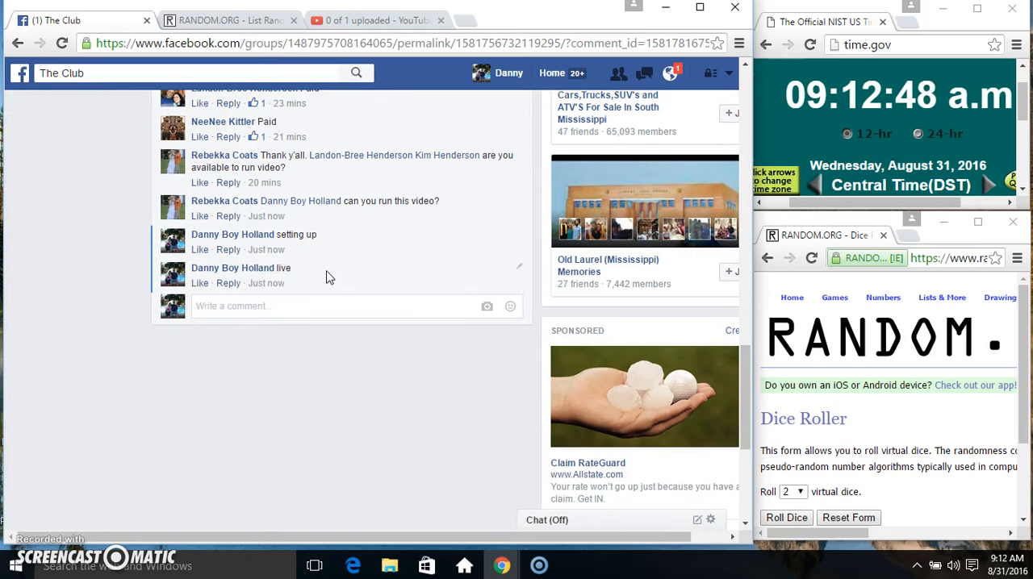
mouse_move(267, 284)
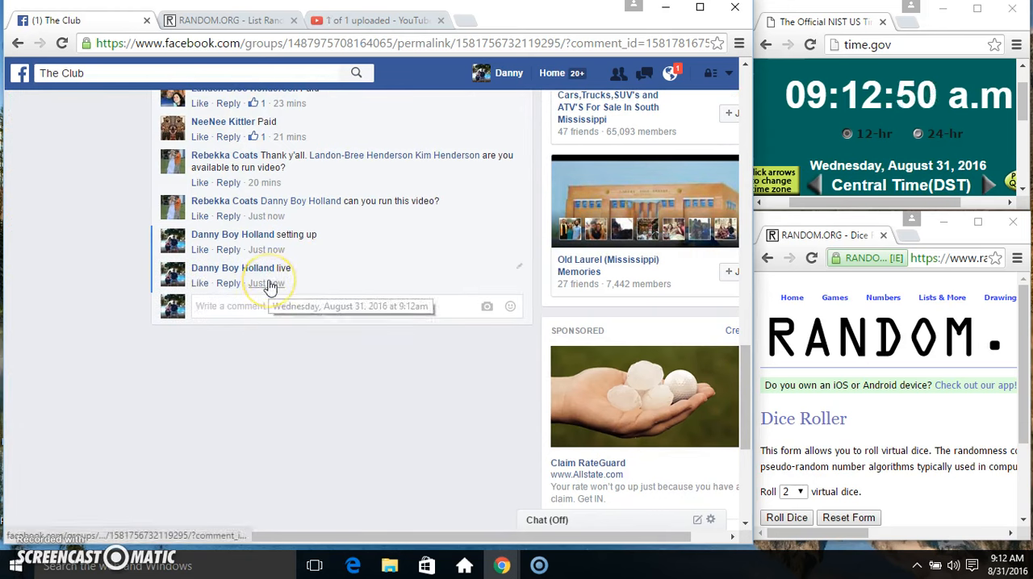
click(1004, 560)
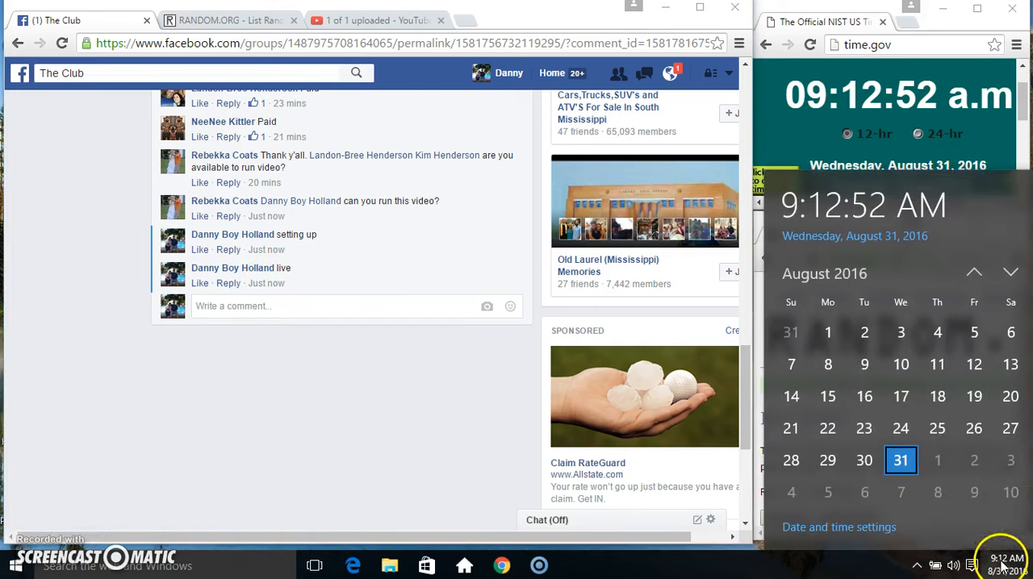
Paste the ten names into the List Randomizer and roll the two virtual dice.
right_click(230, 407)
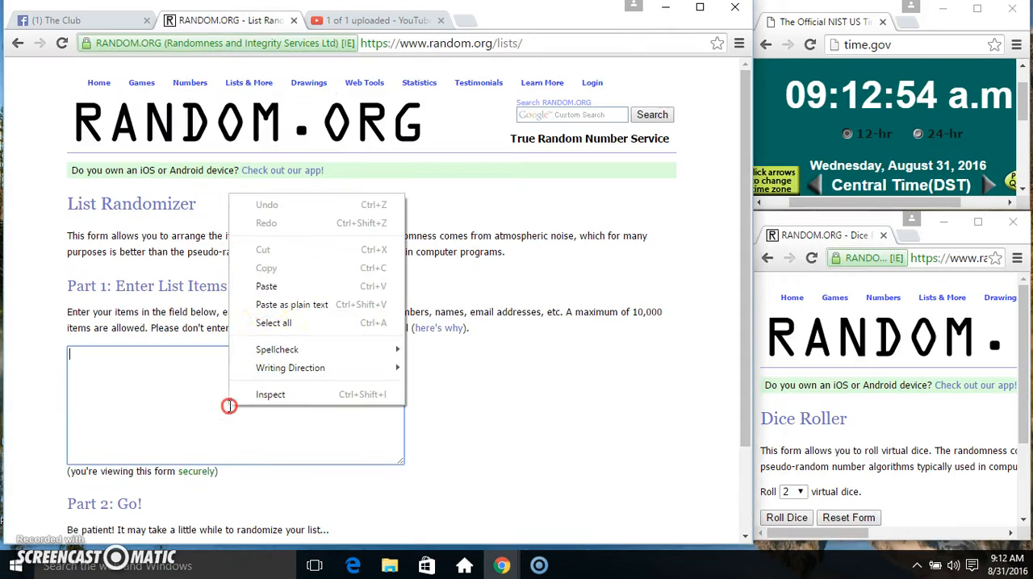
click(266, 285)
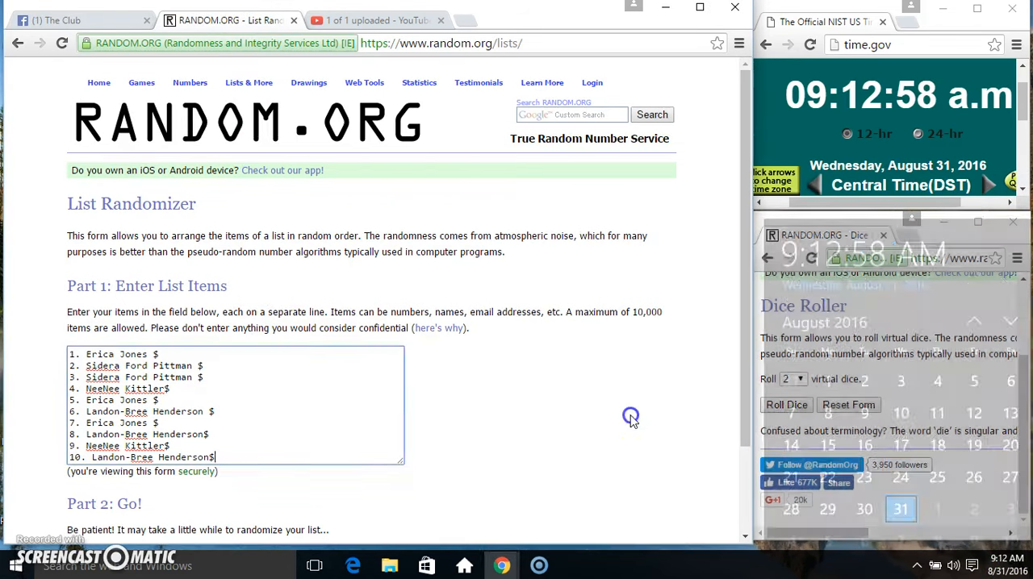
click(786, 404)
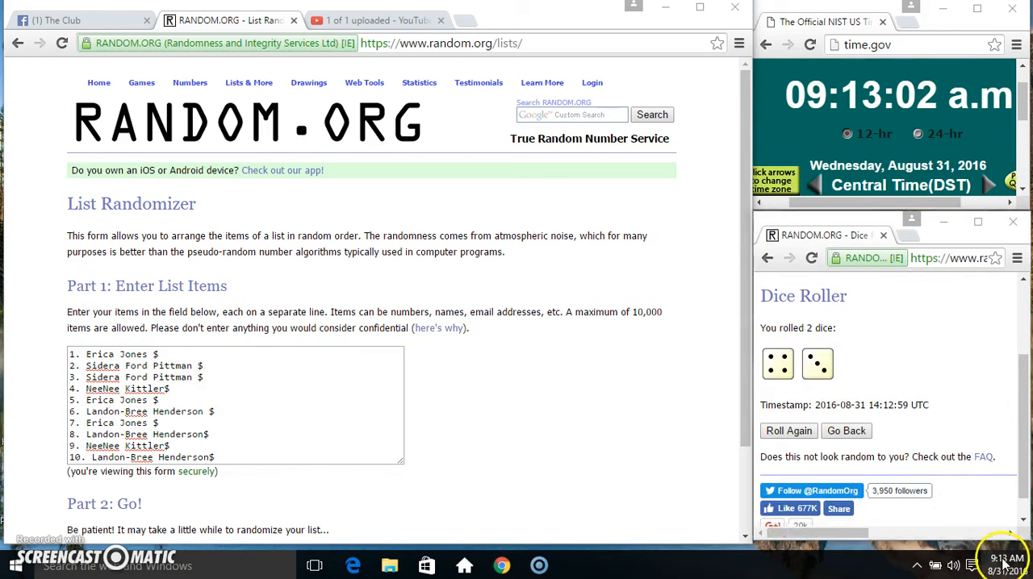
Shuffle the giveaway list seven times in the List Randomizer.
scroll(down, 3)
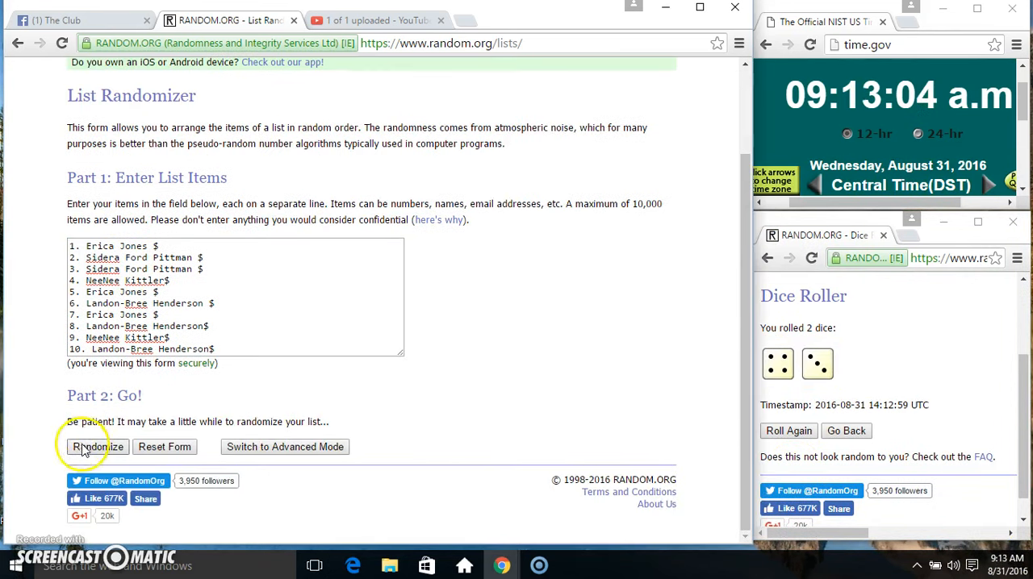
click(97, 447)
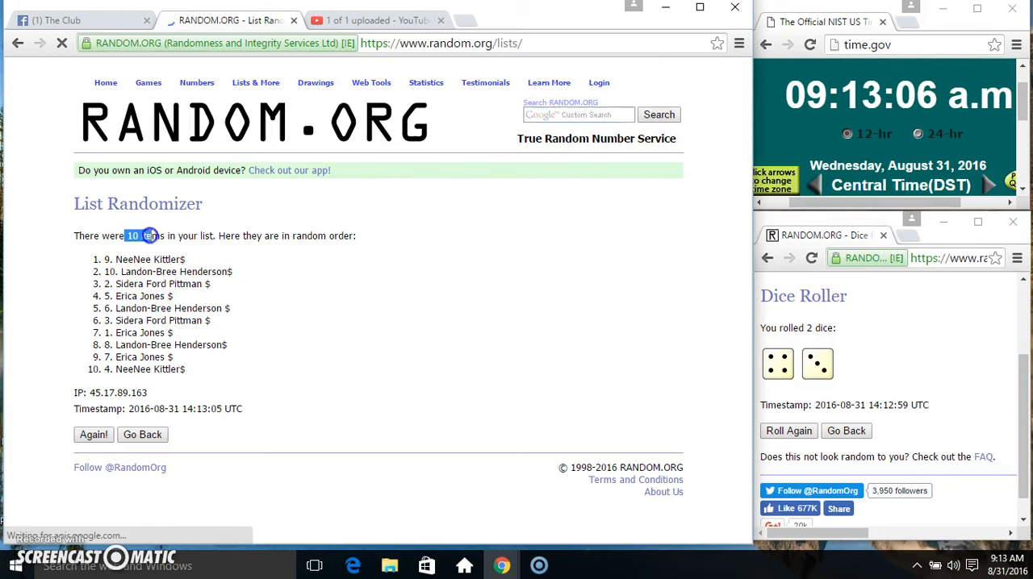
click(94, 460)
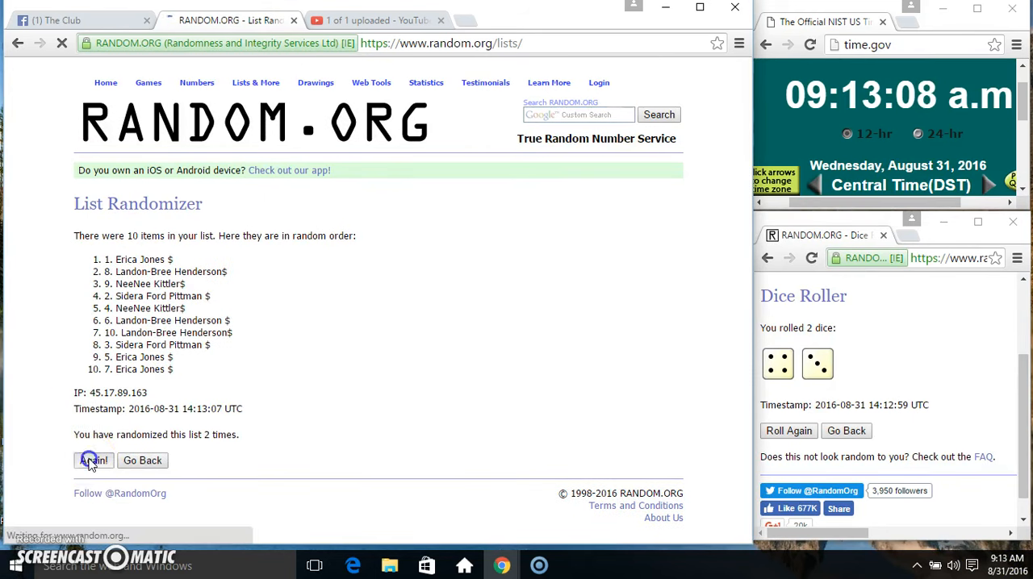
click(93, 460)
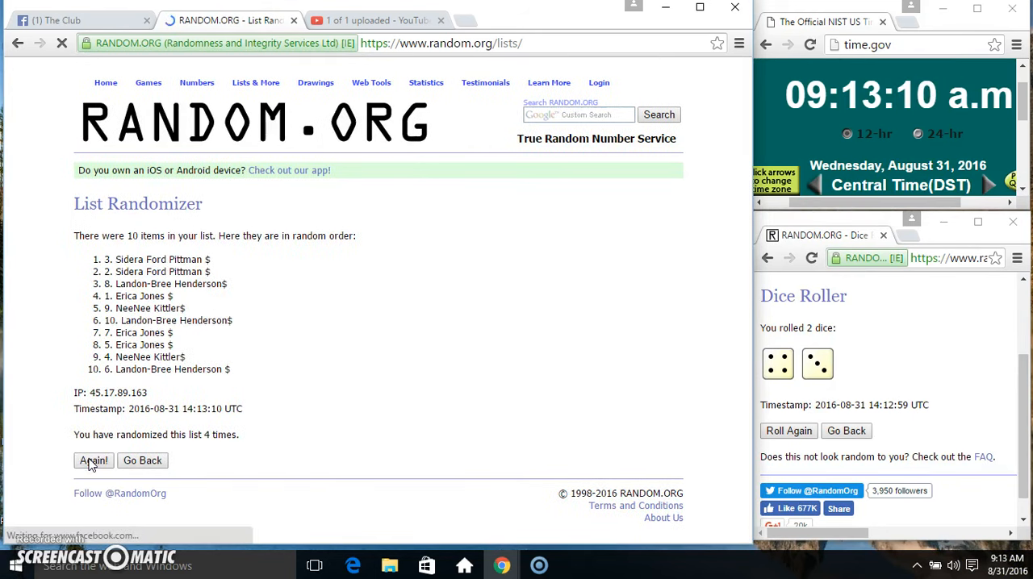
click(93, 460)
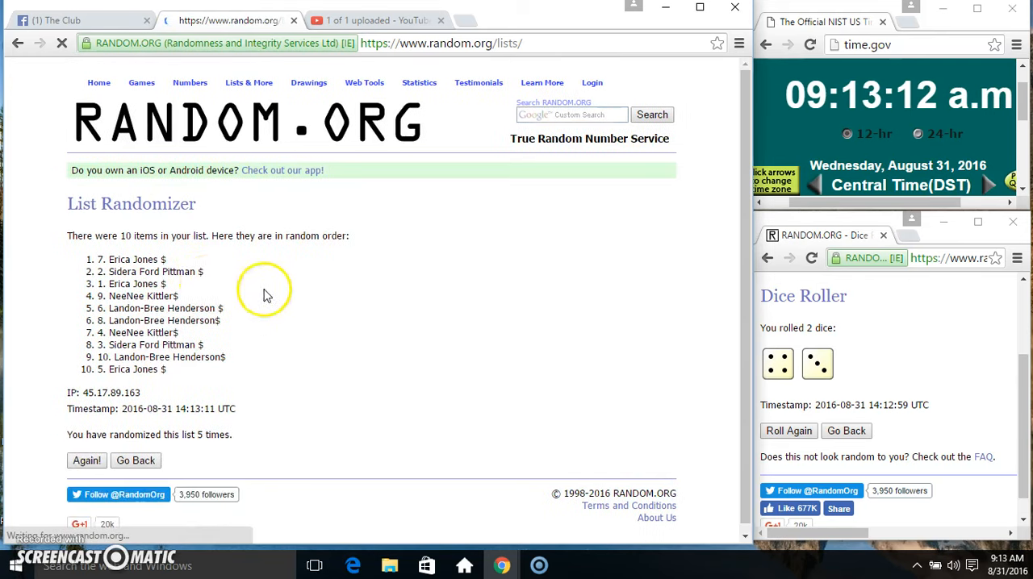
click(87, 460)
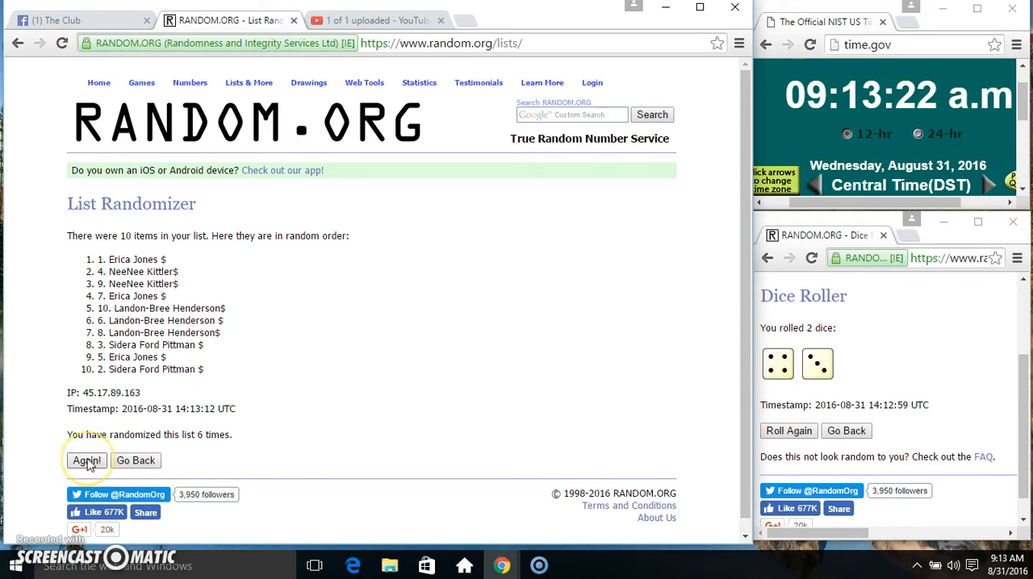
click(88, 460)
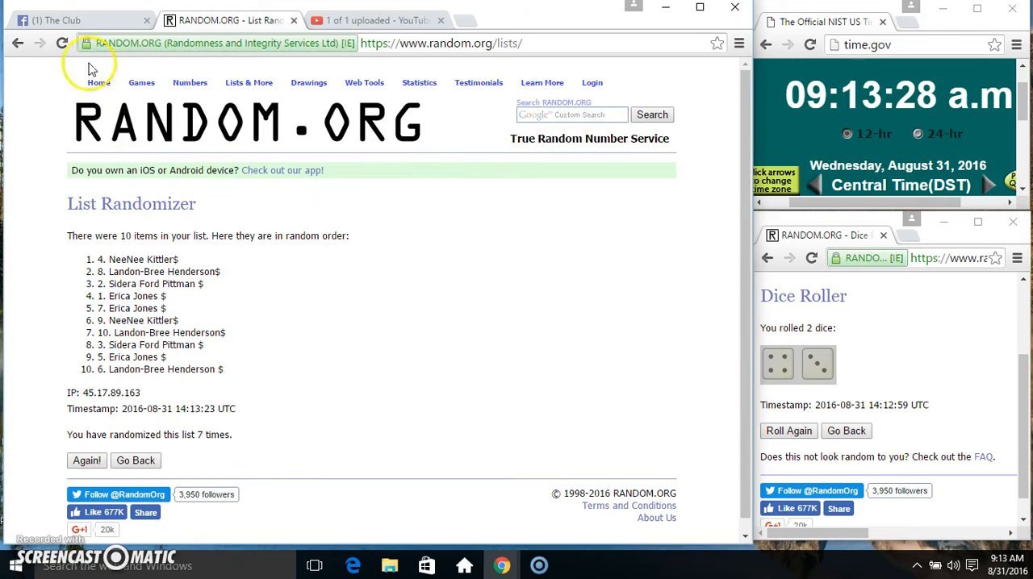
Return to the Facebook thread where 'done' is posted and show the current date and time.
click(78, 19)
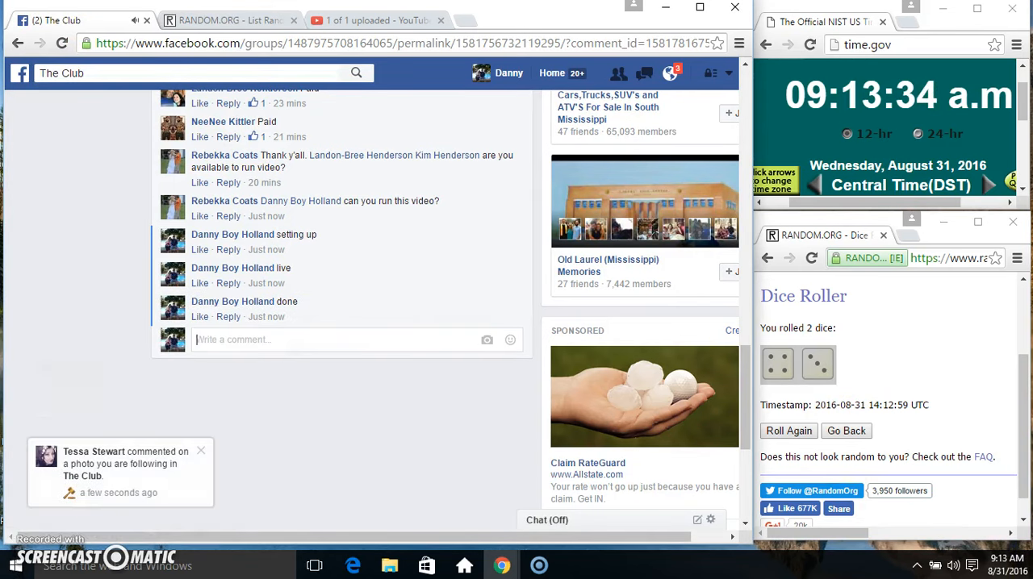
click(968, 565)
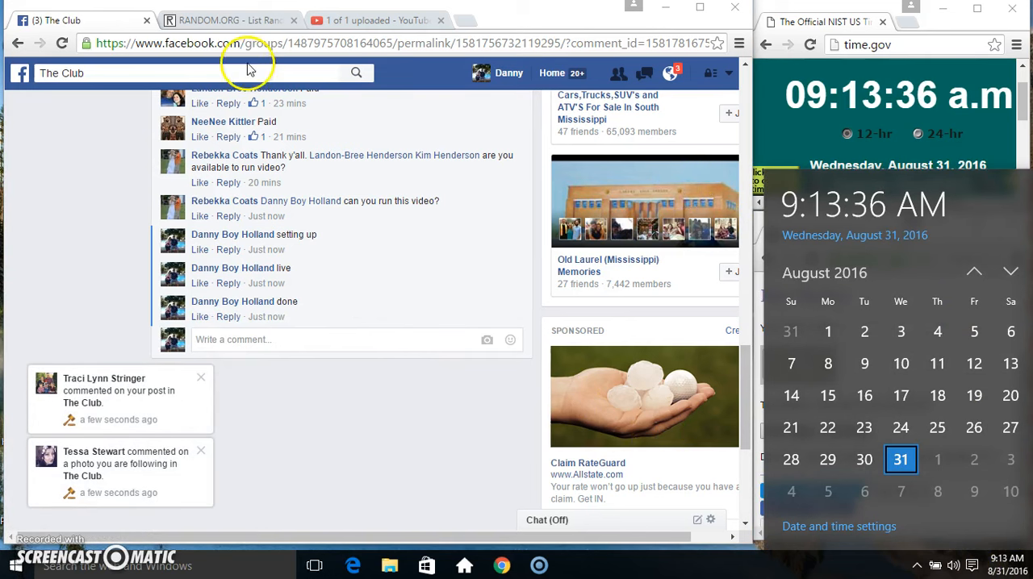